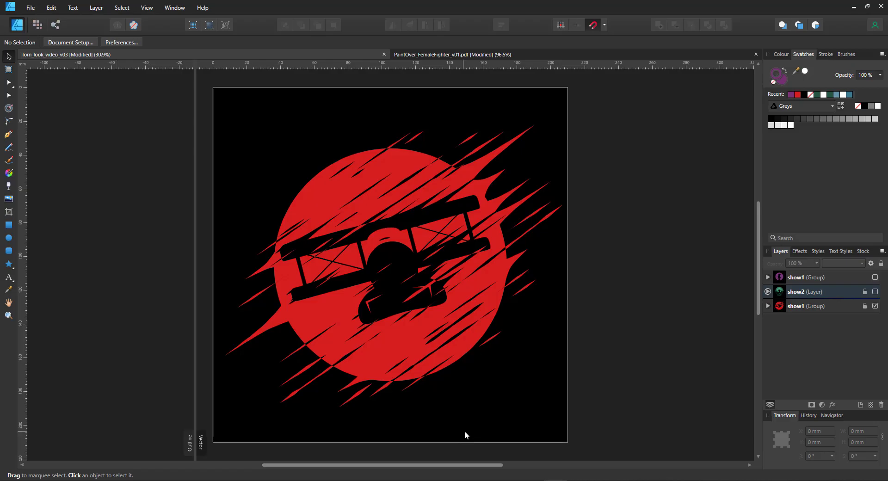
pyautogui.moveTo(466, 431)
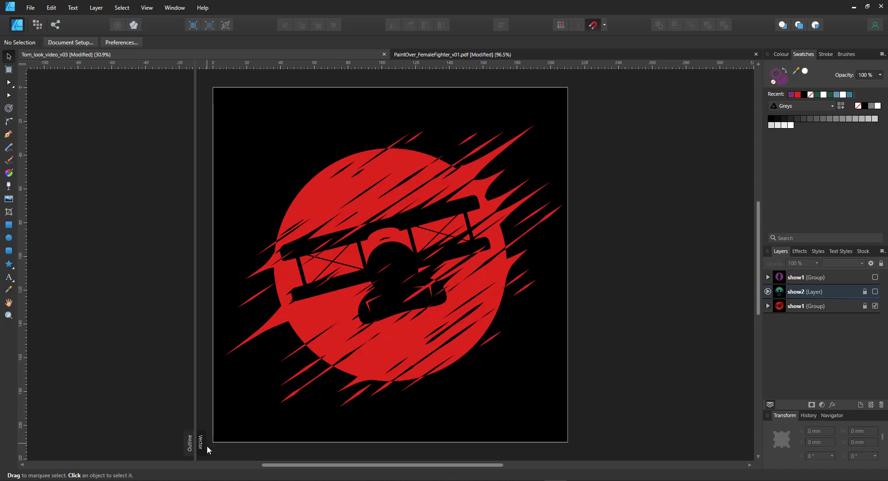
pyautogui.moveTo(195, 455)
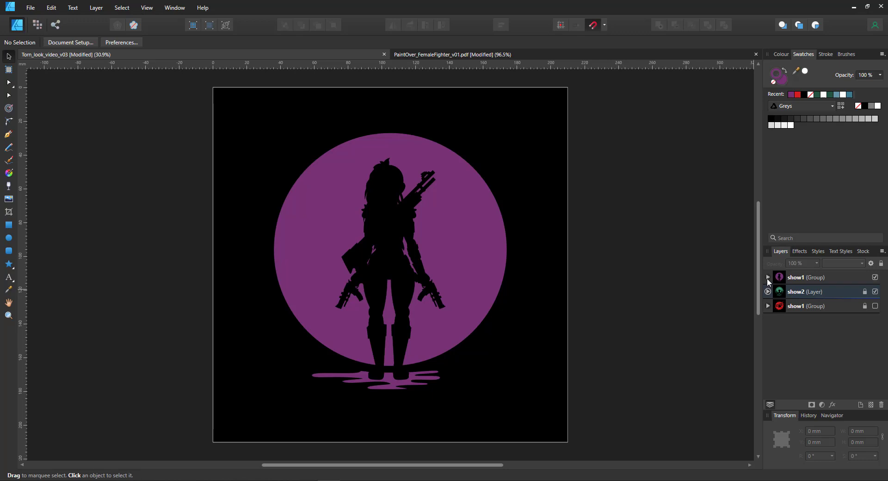
# Step: Expand the show1 group and make the difference and plain stroke layers visible
pyautogui.click(768, 277)
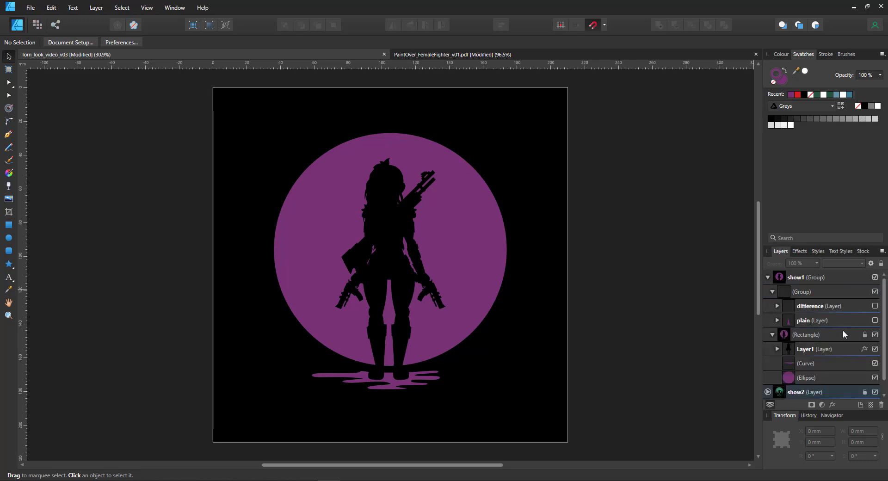
pyautogui.click(874, 320)
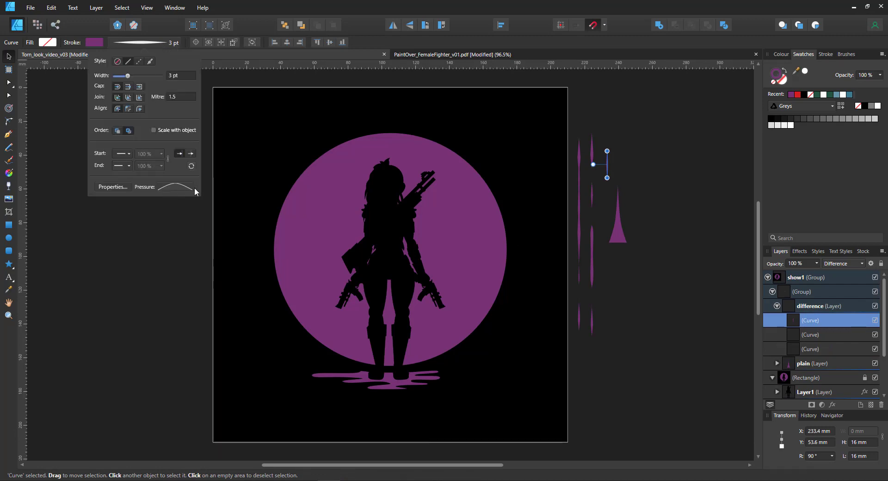
# Step: Select the plain-layer curve, widen its stroke to 29.8 pt and reshape its pressure taper
pyautogui.click(175, 187)
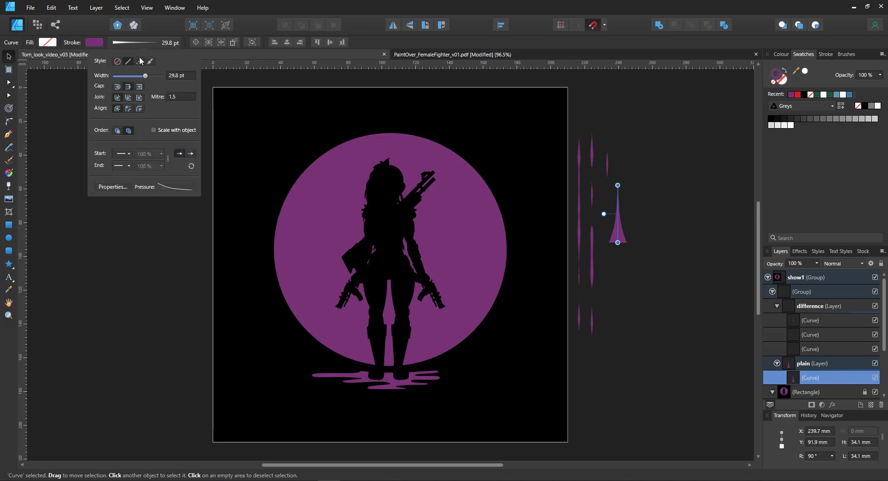
pyautogui.click(175, 187)
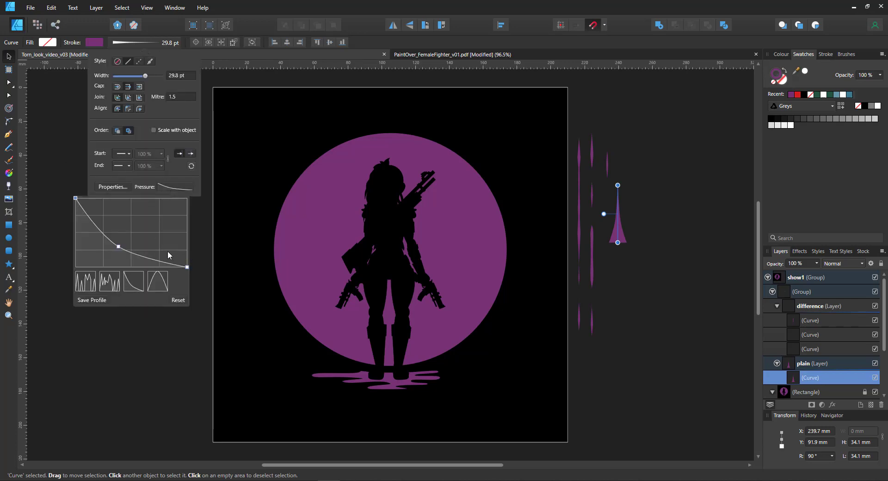
pyautogui.moveTo(186, 292)
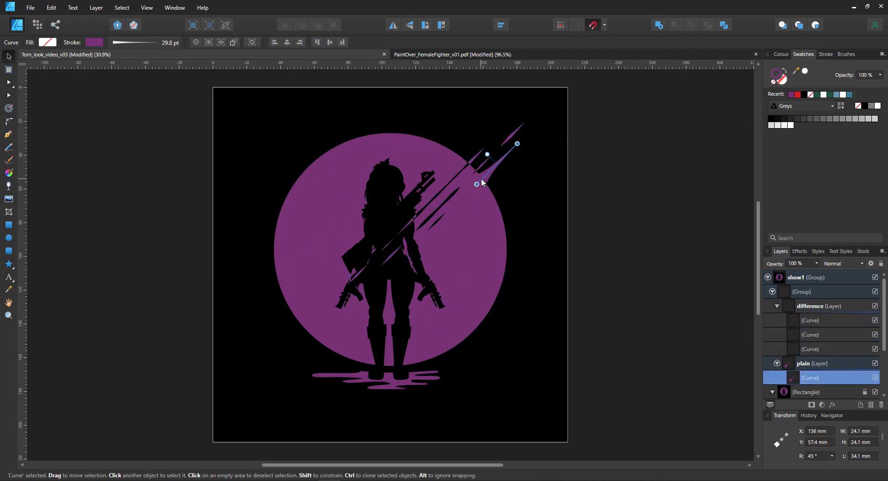
# Step: Copy torn stroke curves diagonally at 45° across the lower moon and the fighter
pyautogui.click(513, 201)
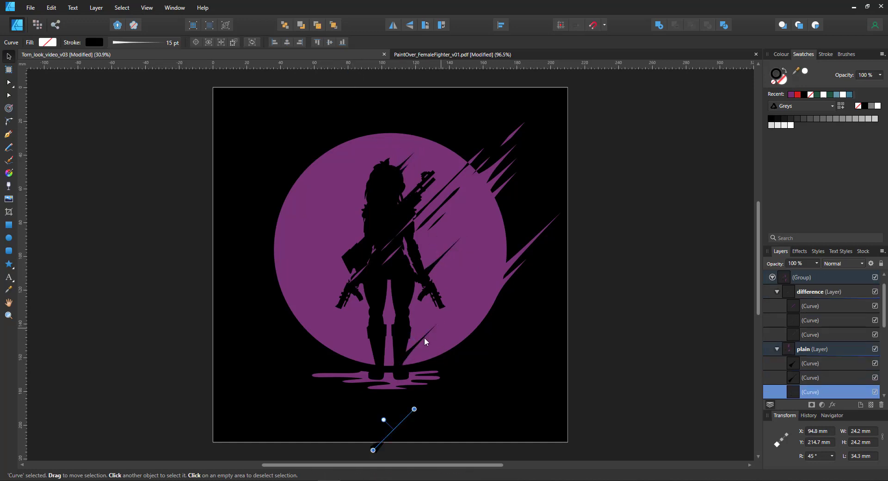
pyautogui.moveTo(391, 430); pyautogui.dragTo(289, 305)
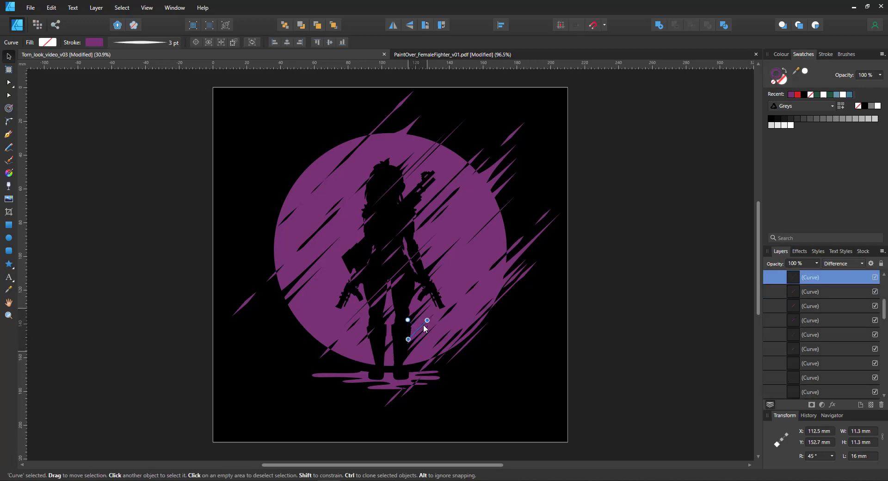
pyautogui.click(517, 215)
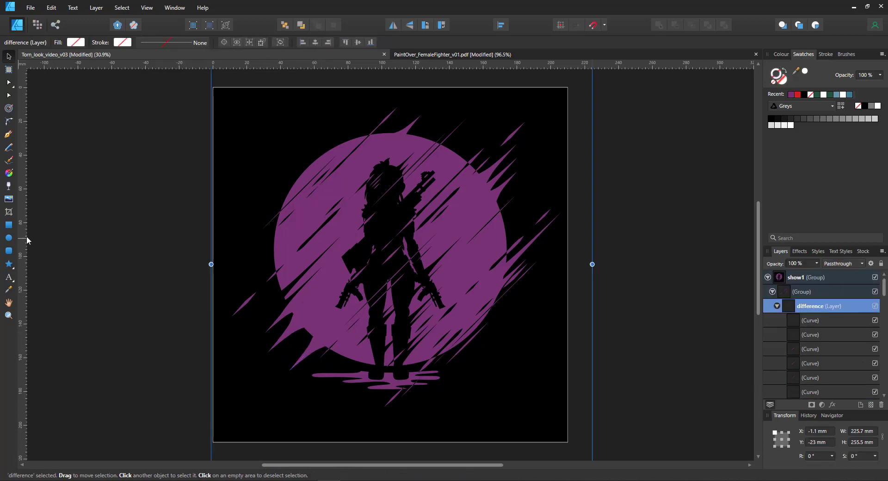
# Step: Draw a white circle over the moon's centre with Gaussian Blur and Overlay blending
pyautogui.moveTo(313, 157); pyautogui.dragTo(471, 316)
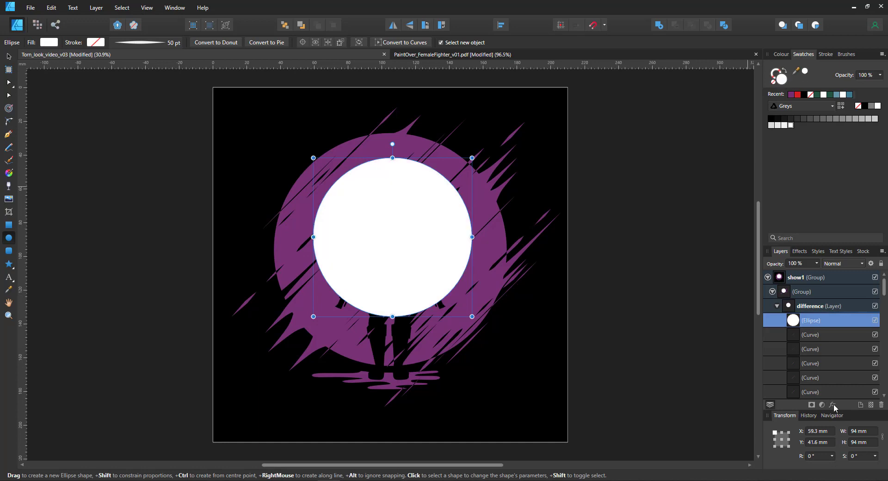
pyautogui.click(834, 404)
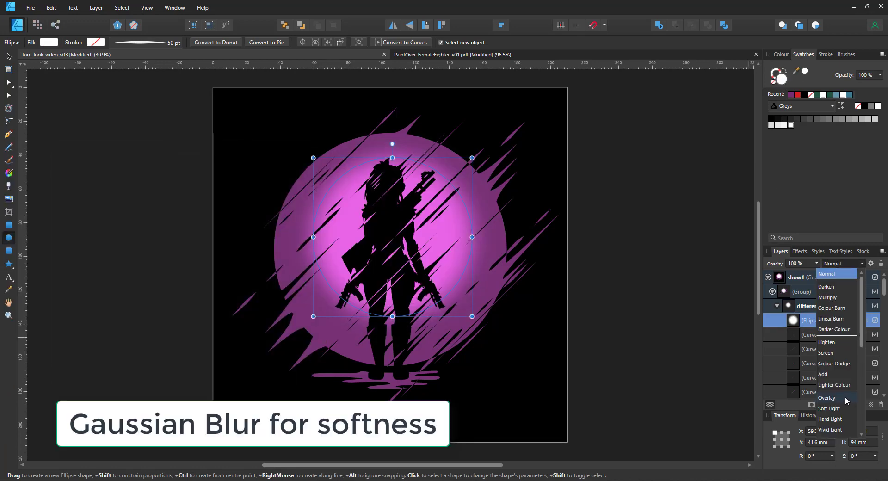
pyautogui.click(826, 397)
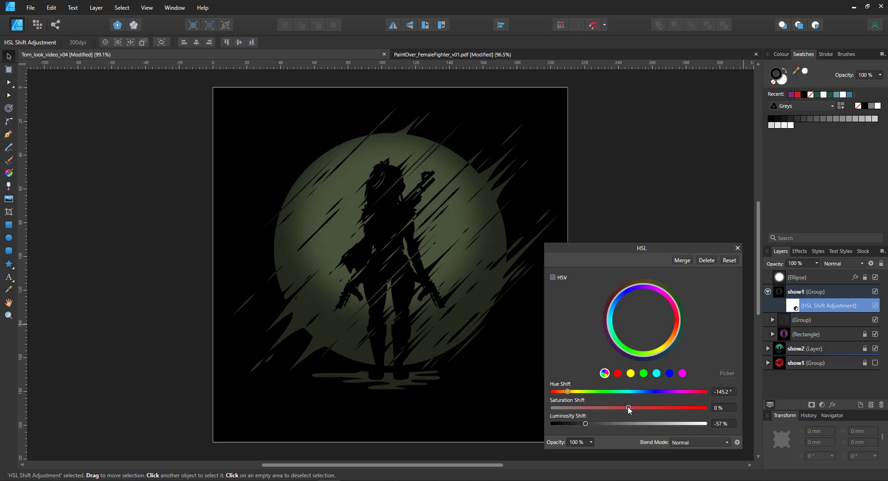
# Step: Shift the HSL hue to blue-purple, around 60.8°, while trying saturation and luminosity values
pyautogui.moveTo(628, 407); pyautogui.dragTo(680, 407)
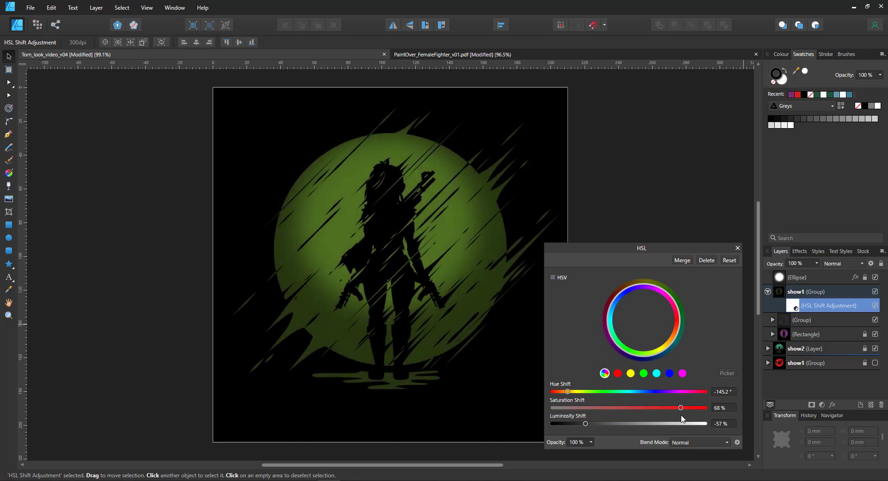
pyautogui.moveTo(680, 407); pyautogui.dragTo(672, 407)
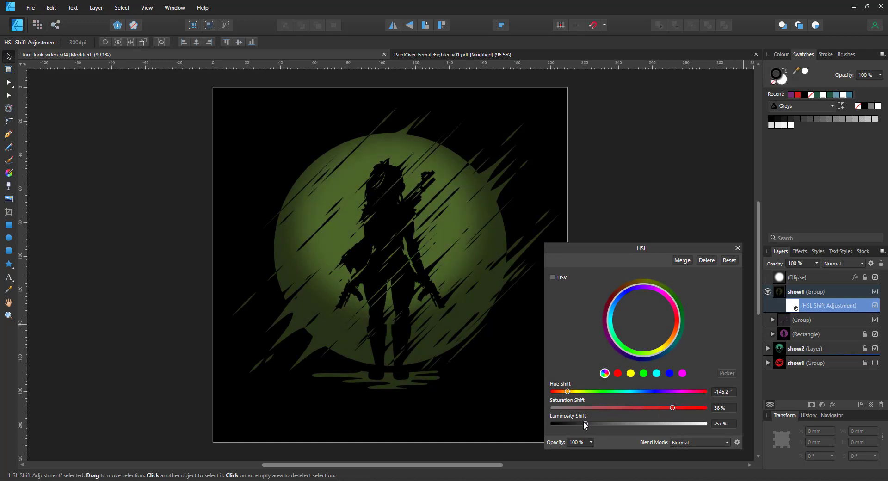
pyautogui.moveTo(584, 423); pyautogui.dragTo(579, 423)
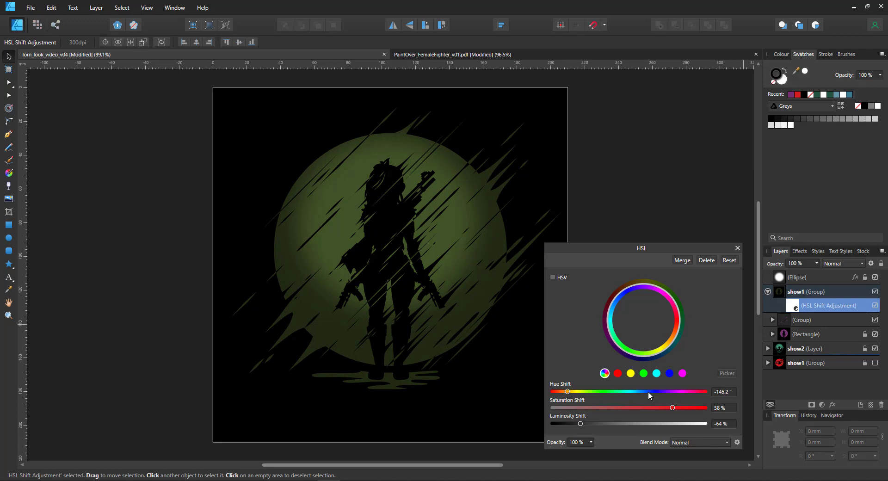
pyautogui.moveTo(567, 391); pyautogui.dragTo(553, 392)
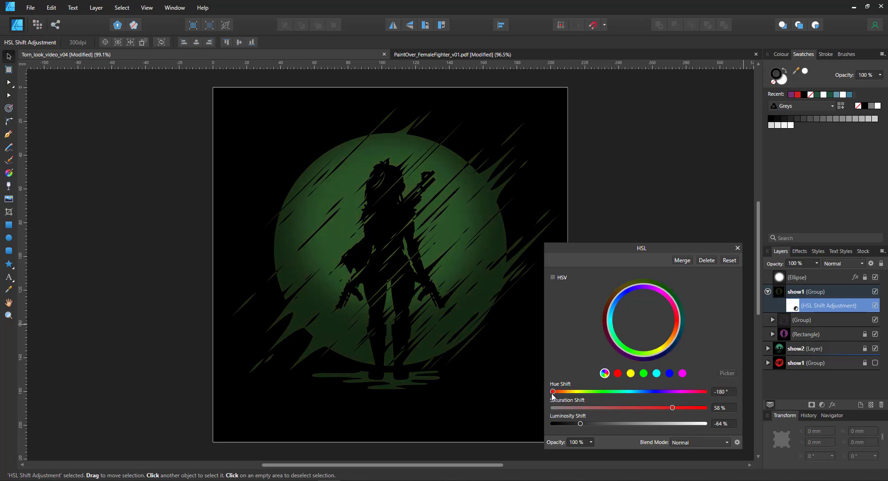
pyautogui.moveTo(553, 391); pyautogui.dragTo(602, 392)
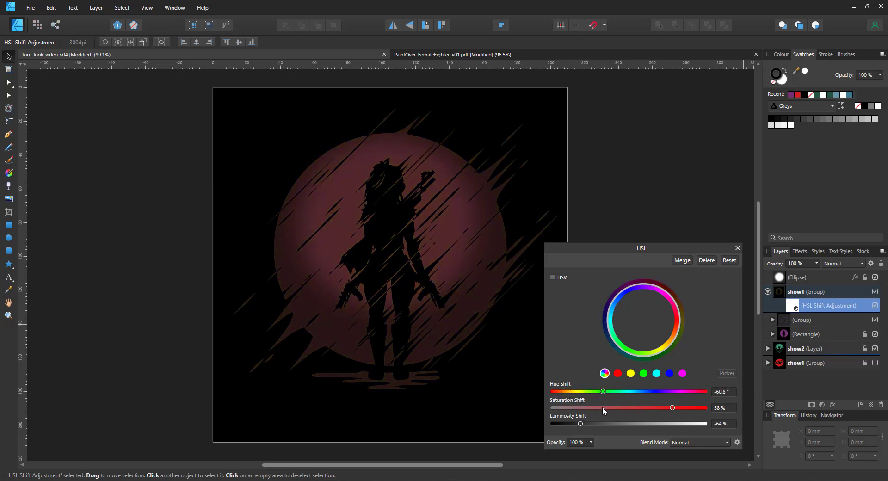
pyautogui.moveTo(603, 391); pyautogui.dragTo(652, 391)
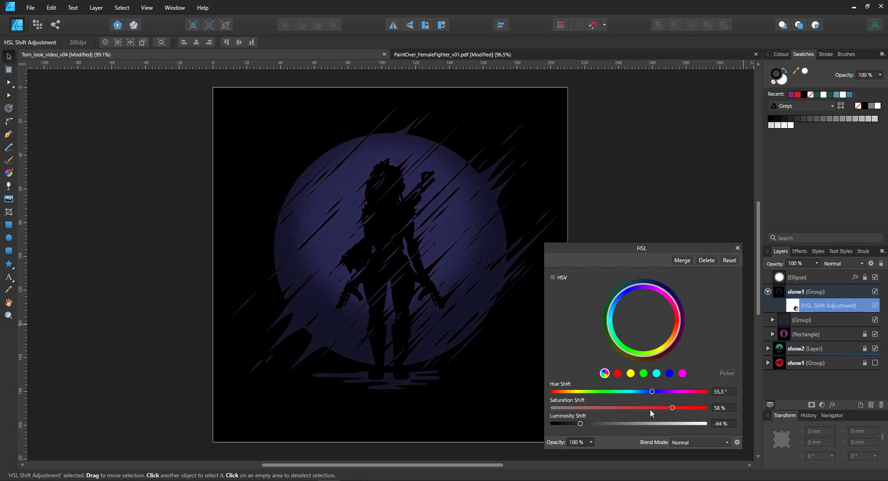
pyautogui.moveTo(651, 392); pyautogui.dragTo(653, 391)
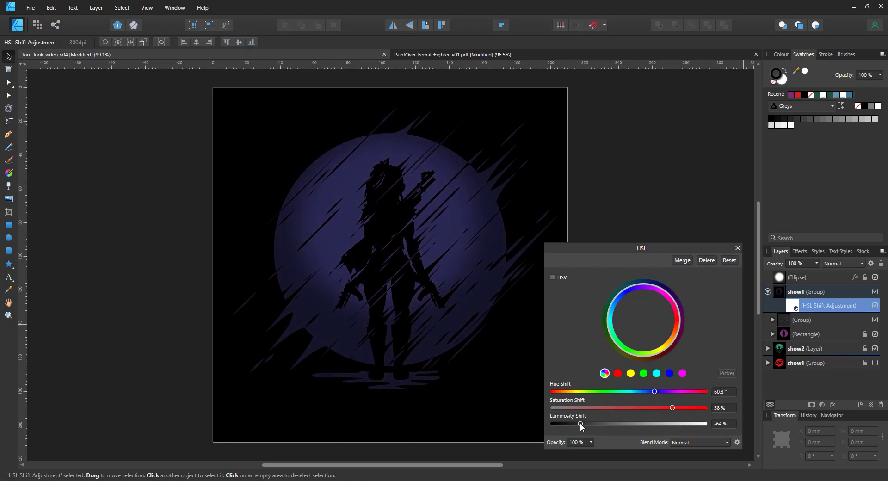
# Step: Settle on Saturation 2% and Luminosity −45%, then compare in split outline view
pyautogui.moveTo(672, 408); pyautogui.dragTo(629, 408)
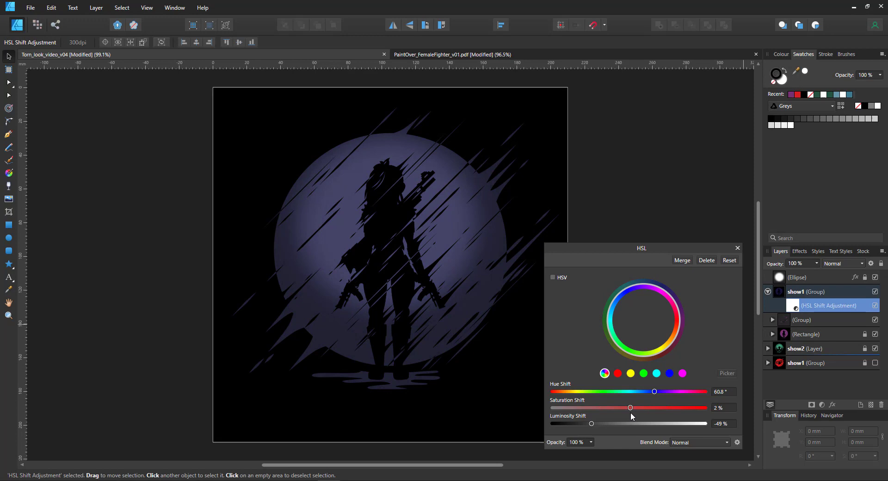
pyautogui.moveTo(591, 423); pyautogui.dragTo(599, 423)
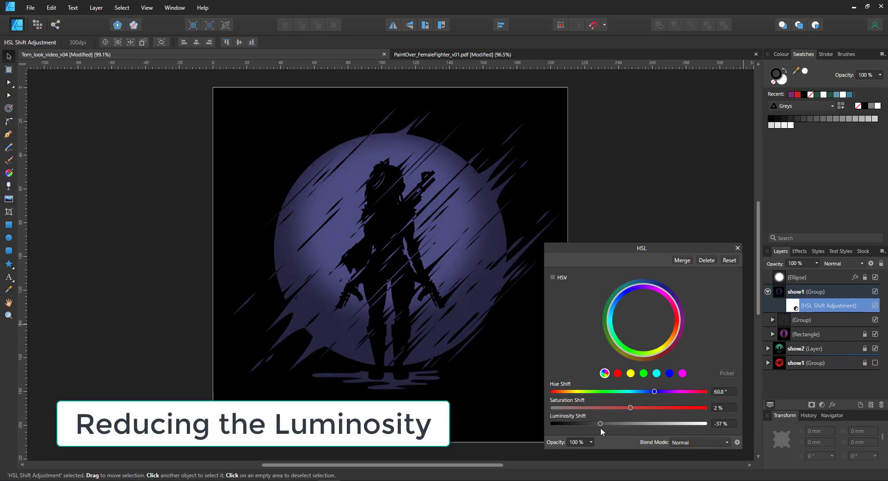
pyautogui.moveTo(599, 423); pyautogui.dragTo(593, 423)
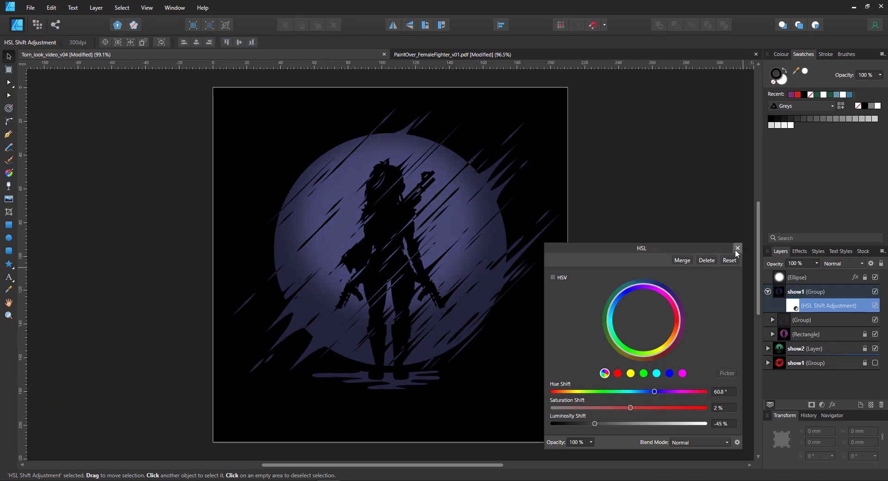
pyautogui.click(738, 248)
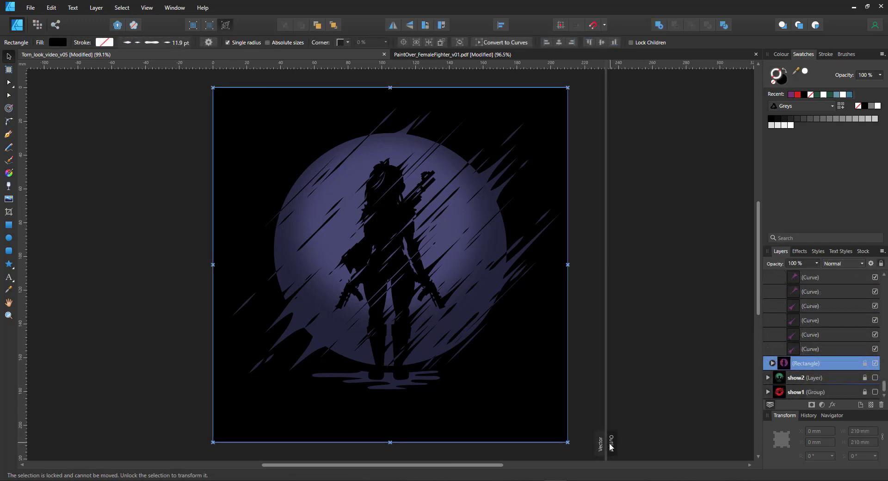
pyautogui.moveTo(610, 442); pyautogui.dragTo(362, 442)
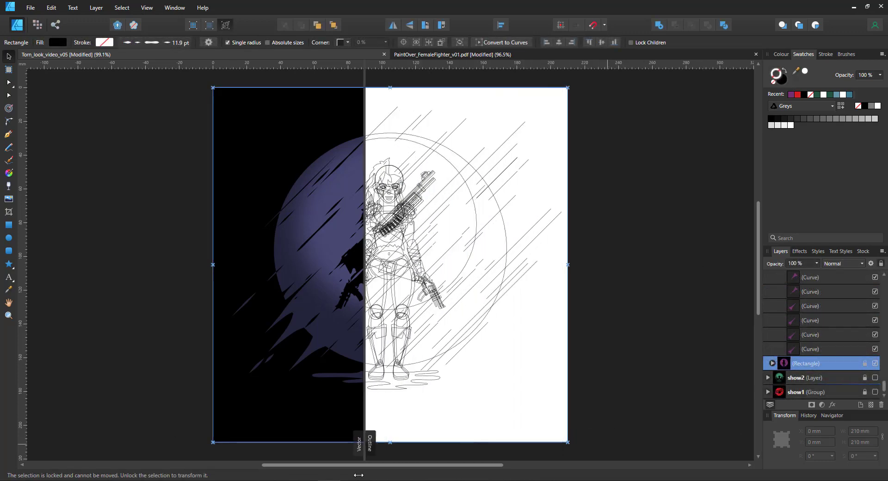